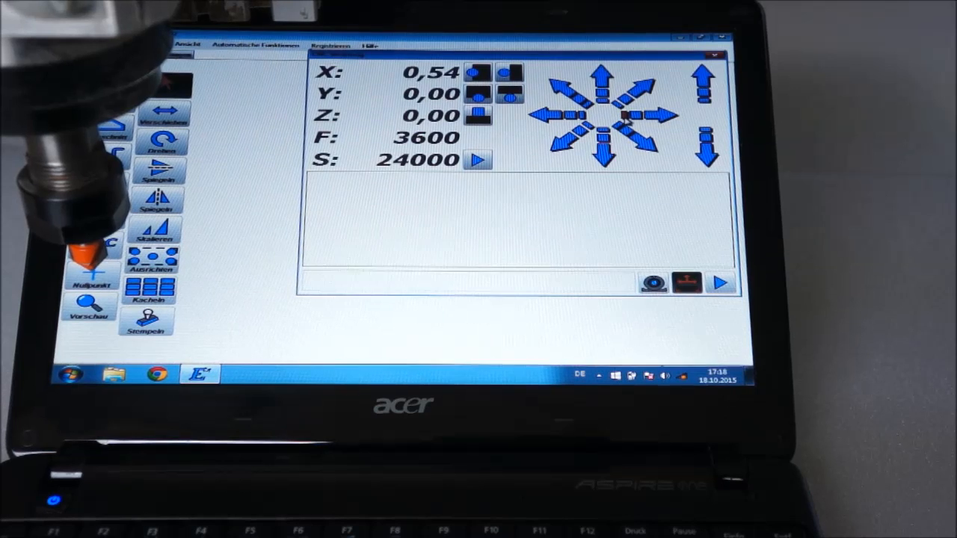
- Review the USB CNC controller's keyboard jogging keys, then show the Gamepad settings page
click(670, 116)
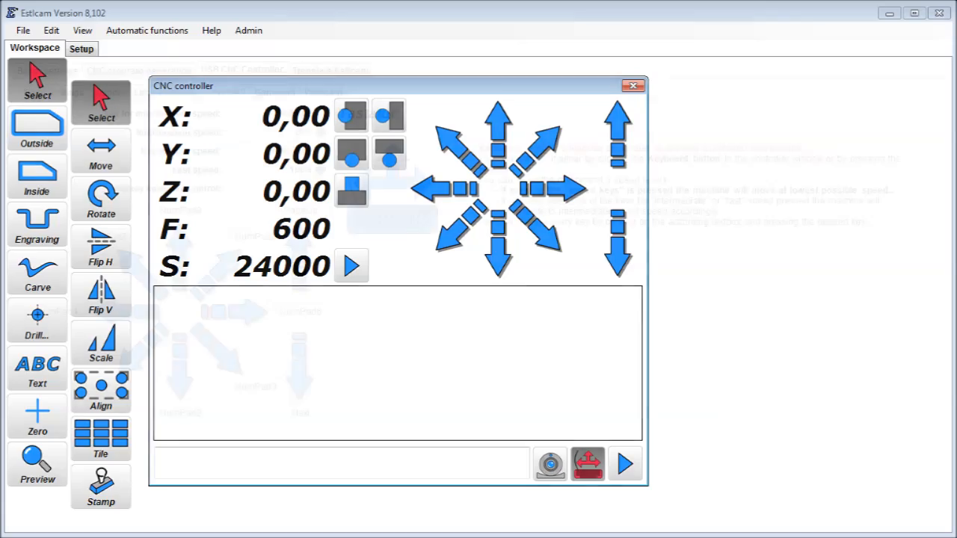
click(81, 48)
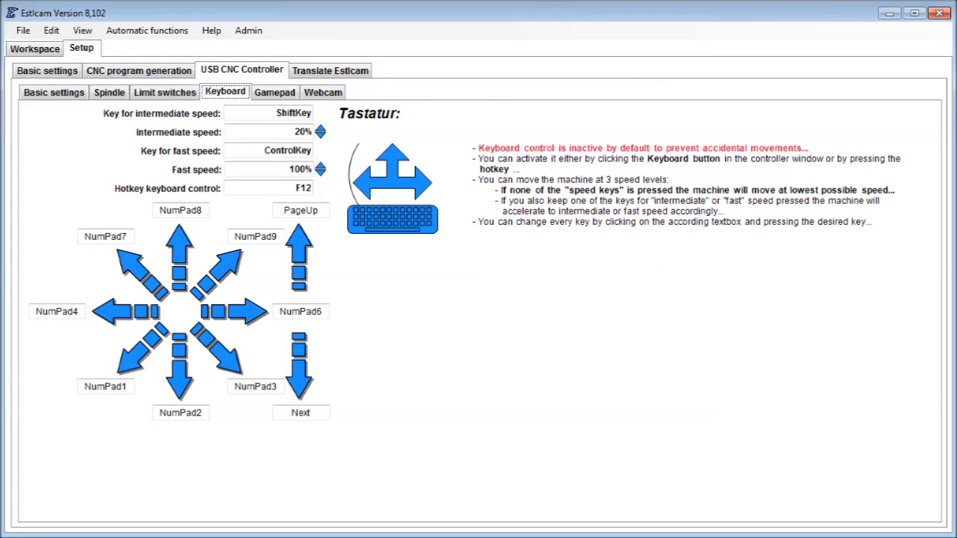
click(275, 92)
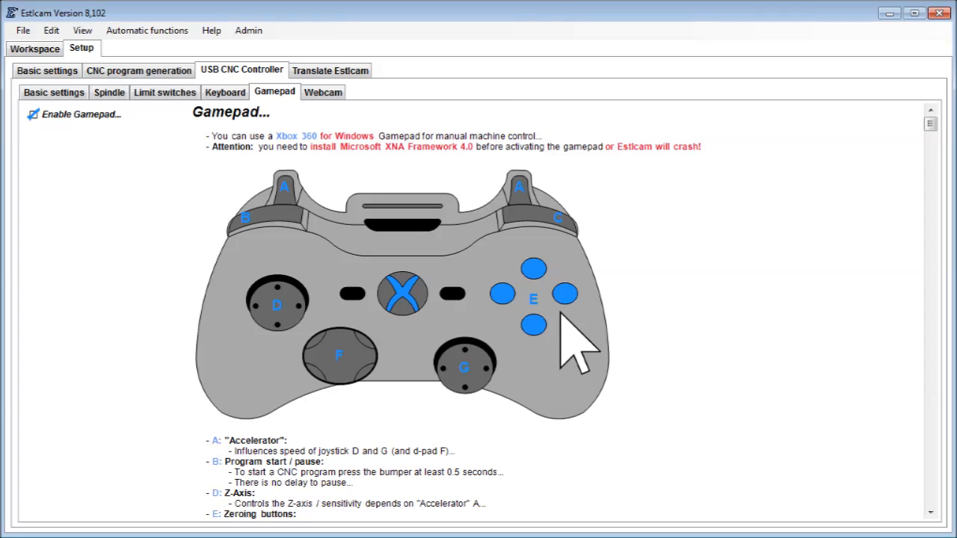
- Load the carving program into the CNC controller with its G-code listed
click(35, 48)
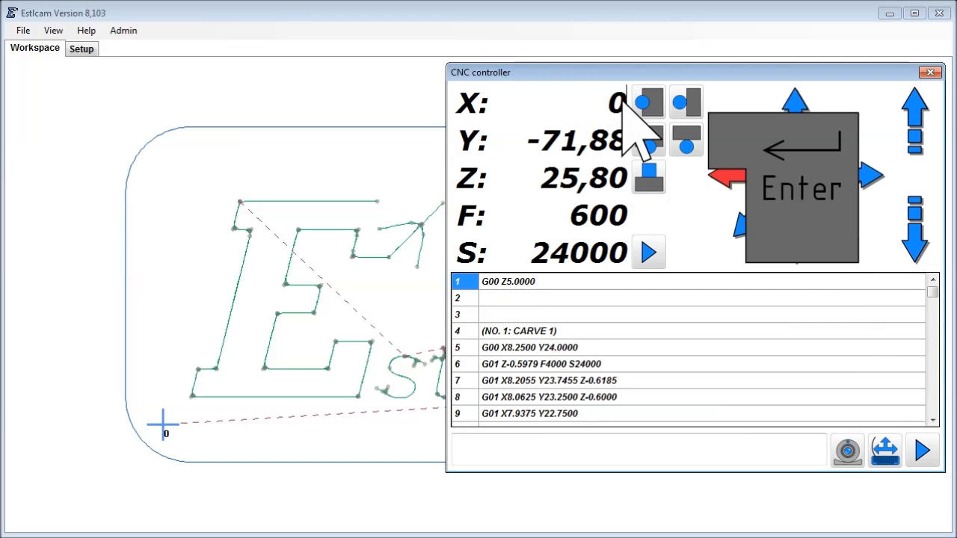
- Zero the X, Y and Z axes at the current position and start the carve program
click(649, 140)
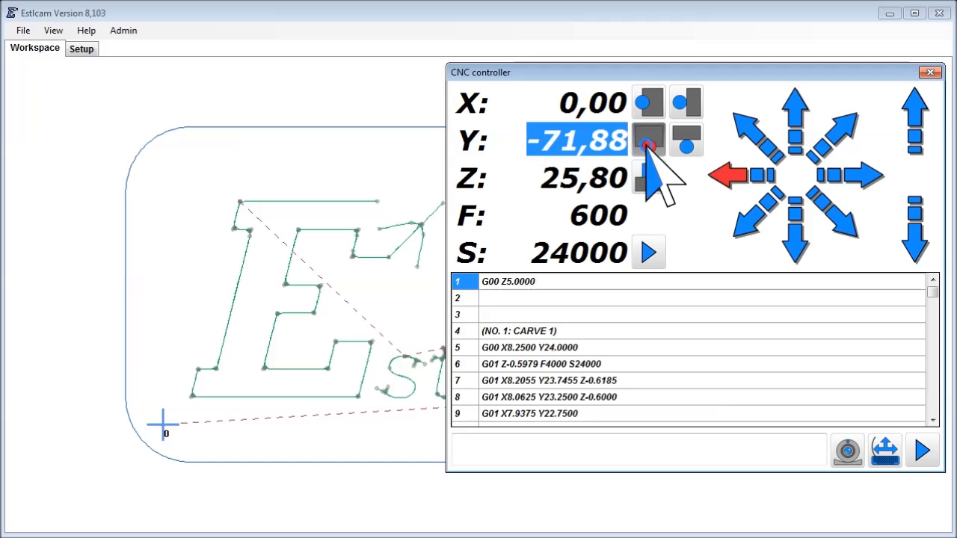
click(649, 141)
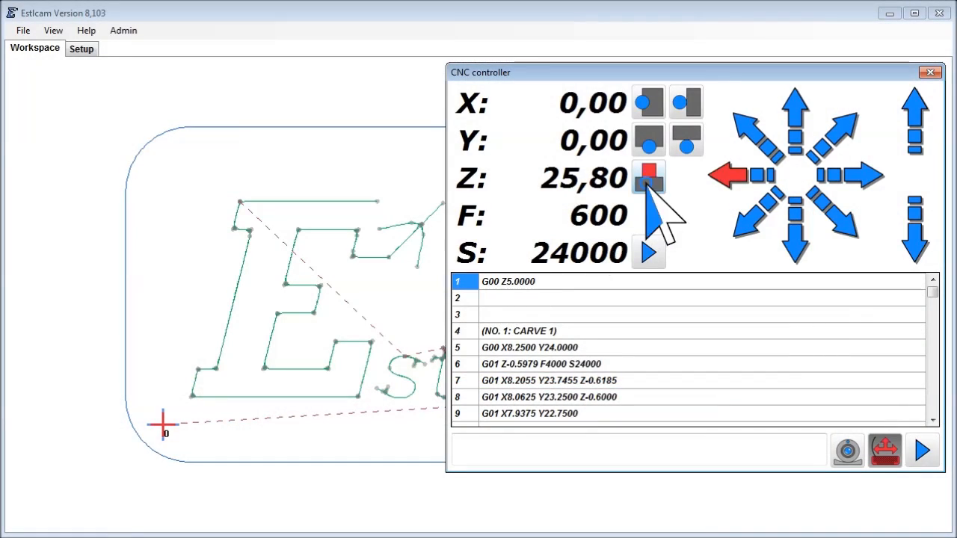
click(649, 176)
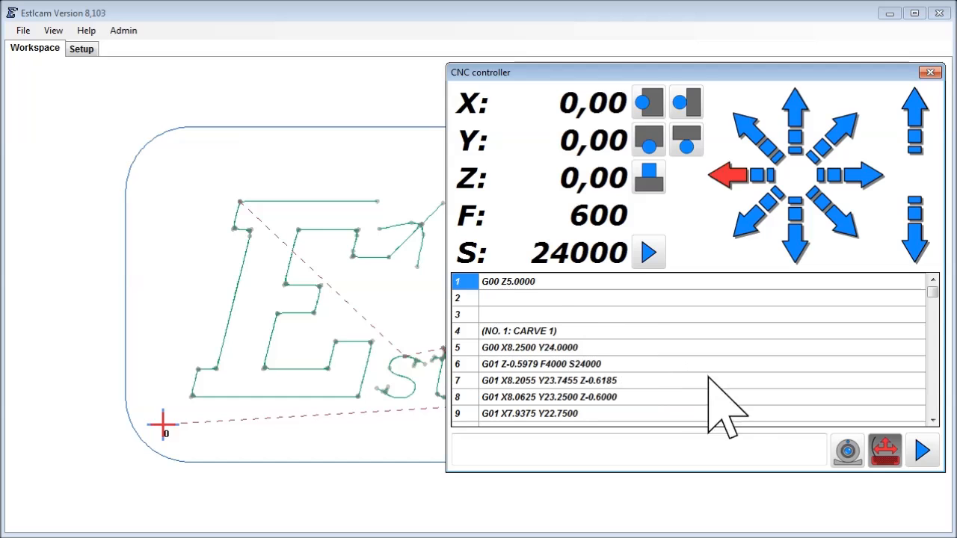
click(921, 450)
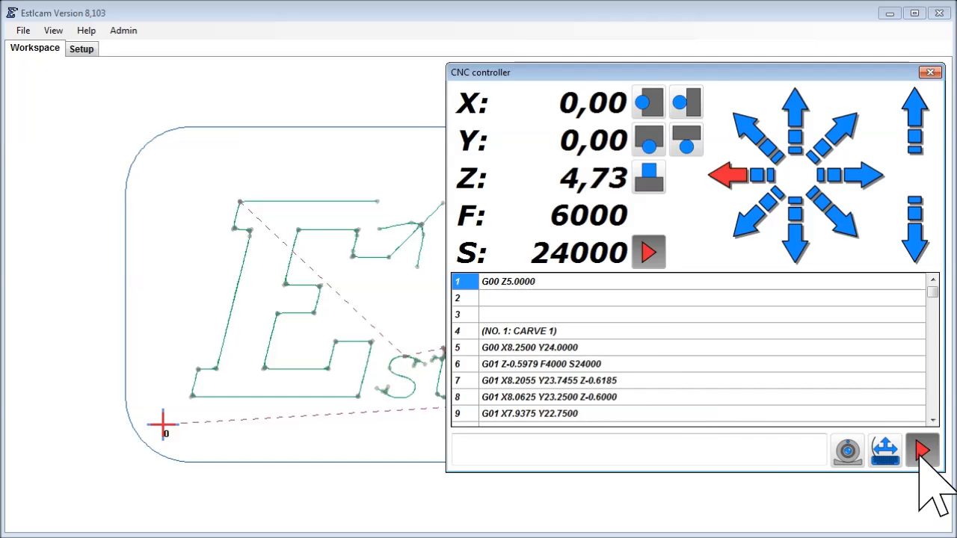
- Run the carve program through its G-code lines at feed 6000 until the axes return to zero
click(921, 448)
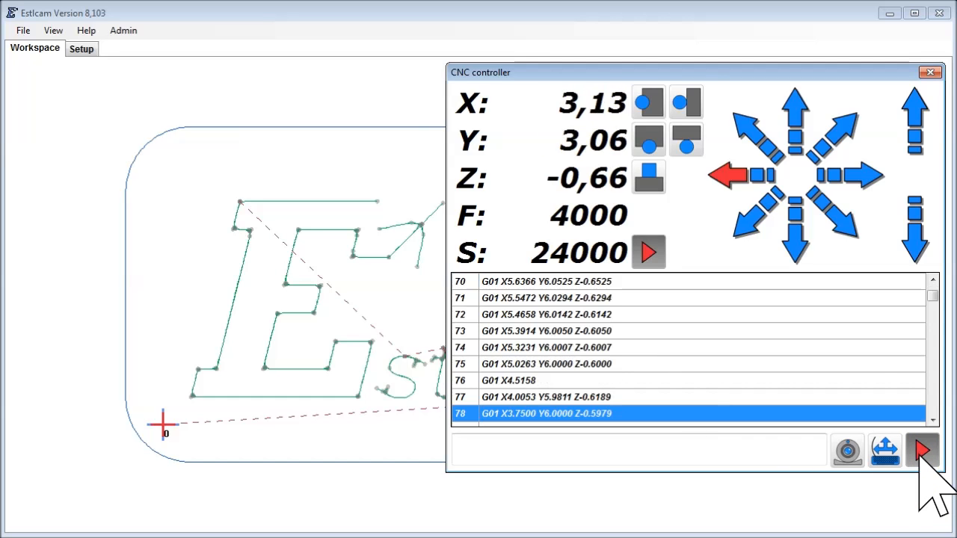
click(885, 450)
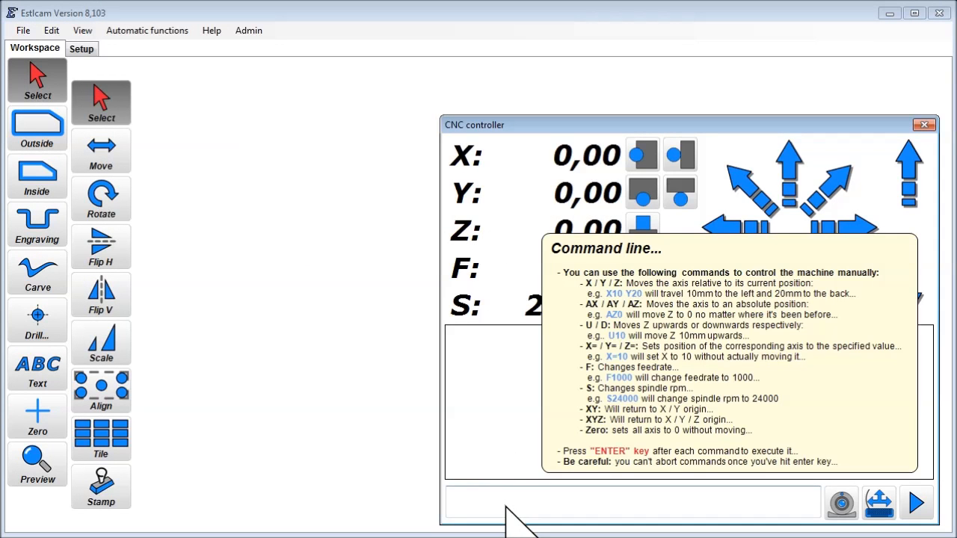
- Begin a manual command with 'x' in the controller's command line
text(x)
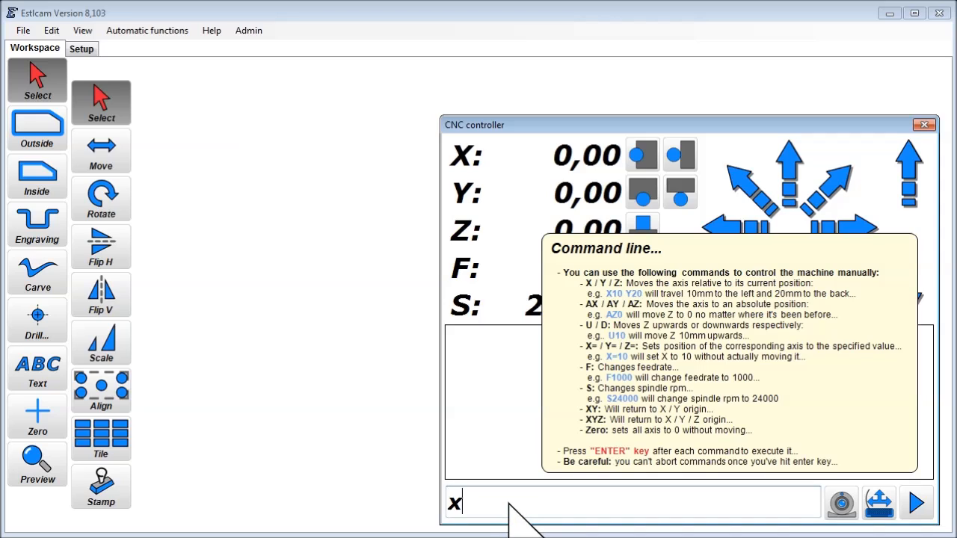